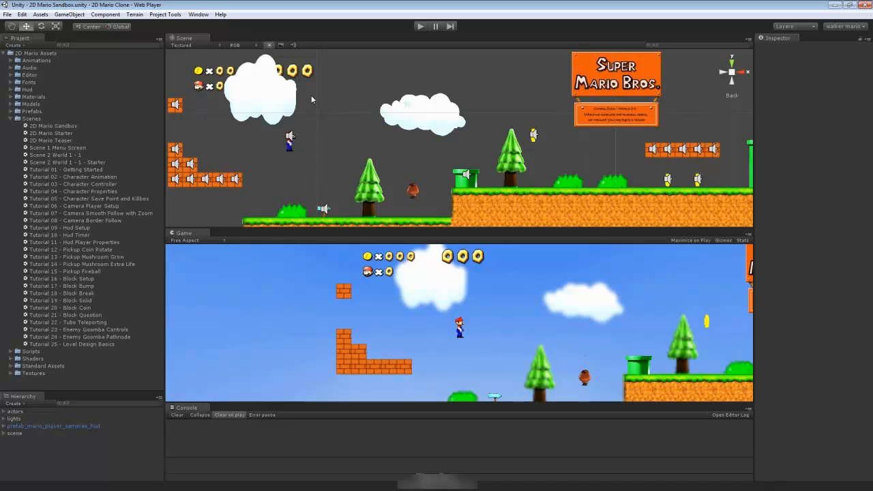
pyautogui.moveTo(299, 86)
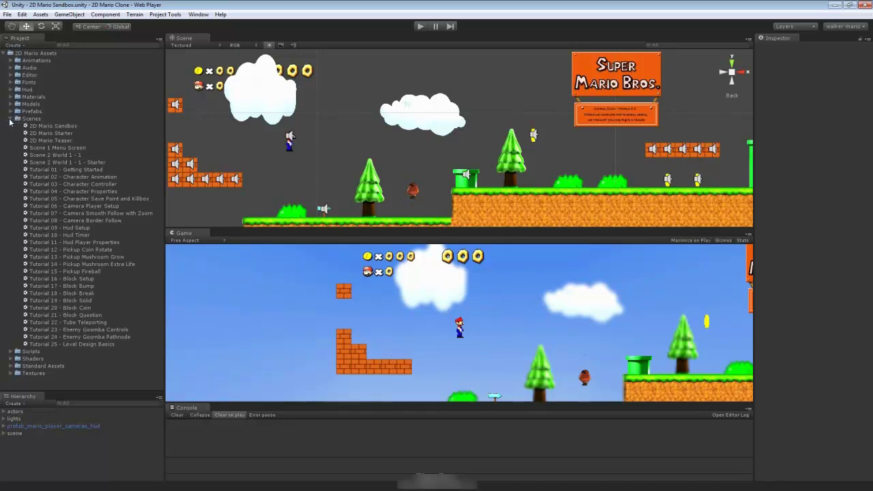
# - Open the Tutorial 01 - Getting Started scene from the Scenes folder
pyautogui.click(11, 118)
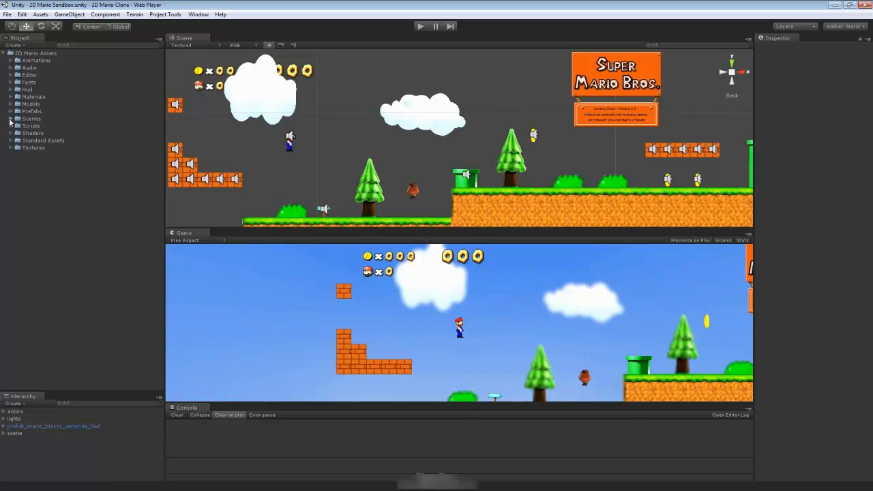
pyautogui.click(11, 118)
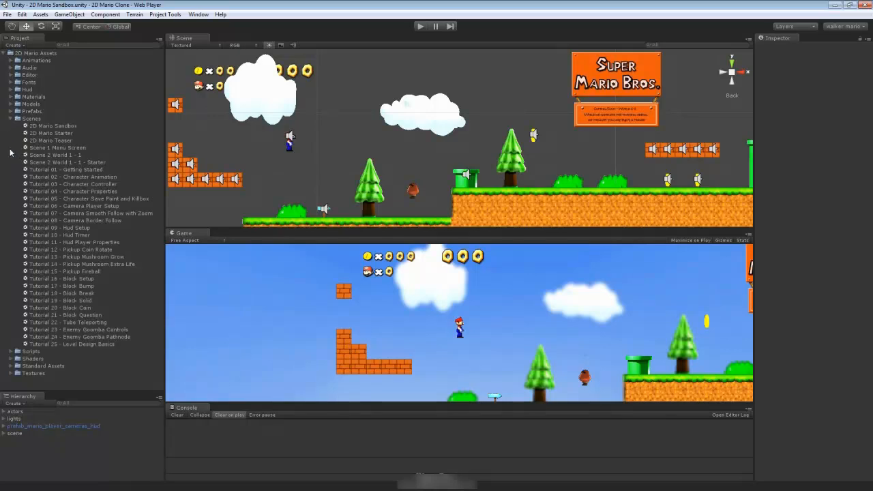
pyautogui.click(64, 170)
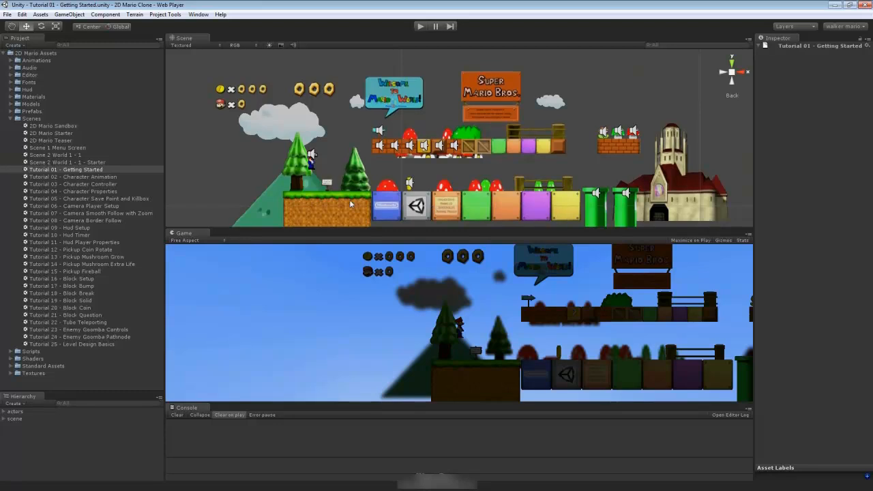
pyautogui.moveTo(232, 187)
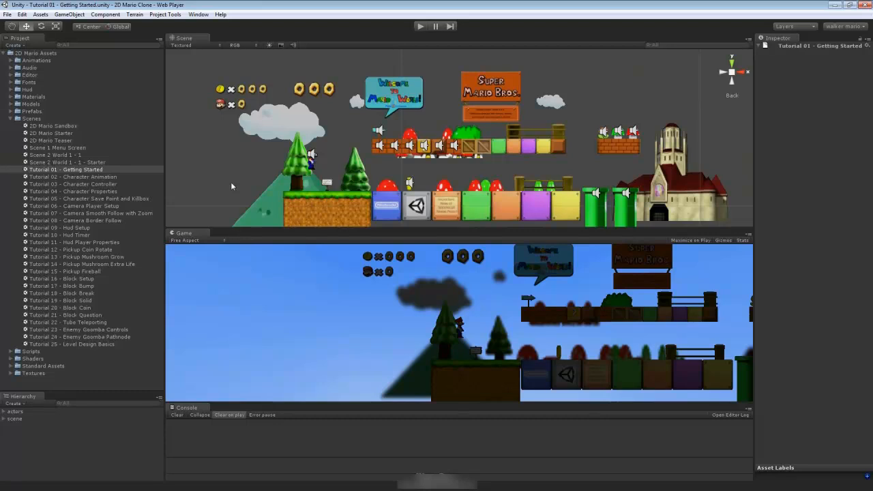
pyautogui.moveTo(238, 179)
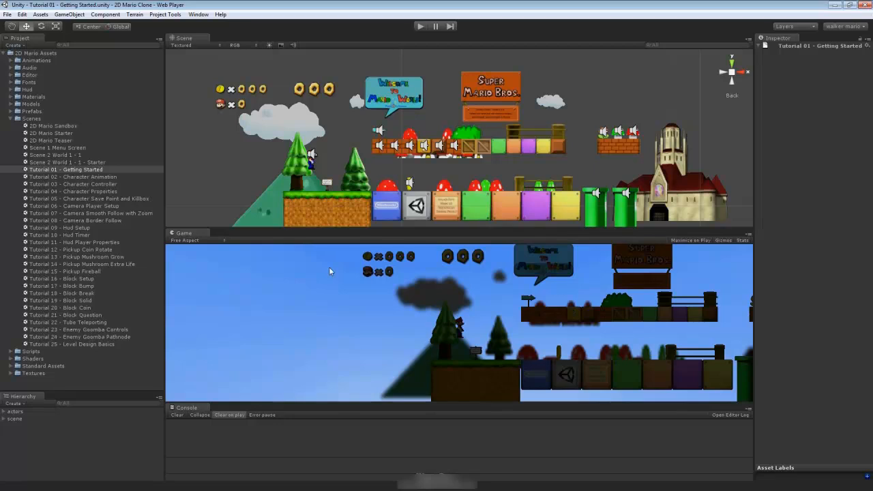
pyautogui.moveTo(290, 270)
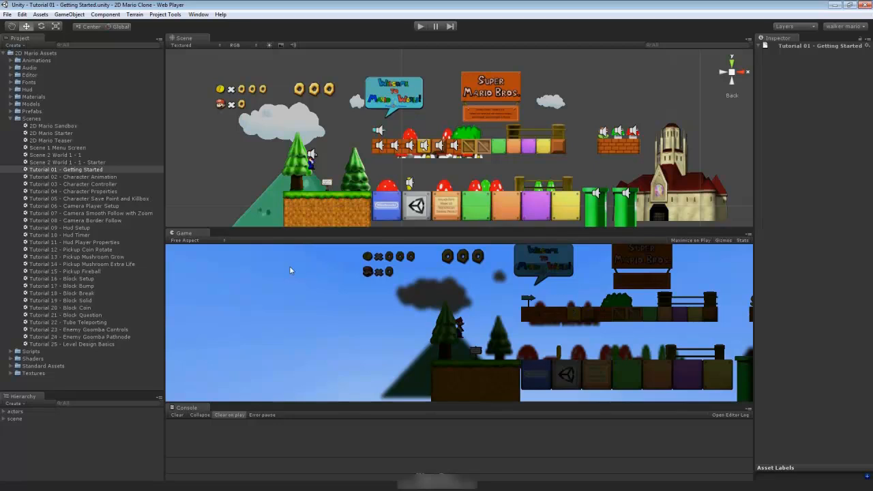
# - Show the Tutorial 01 scene's render settings from the Edit menu
pyautogui.click(21, 15)
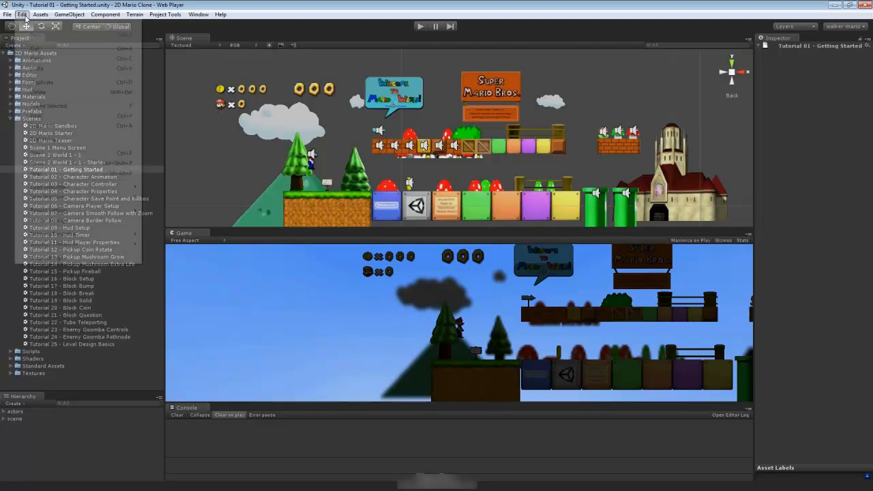
pyautogui.click(22, 14)
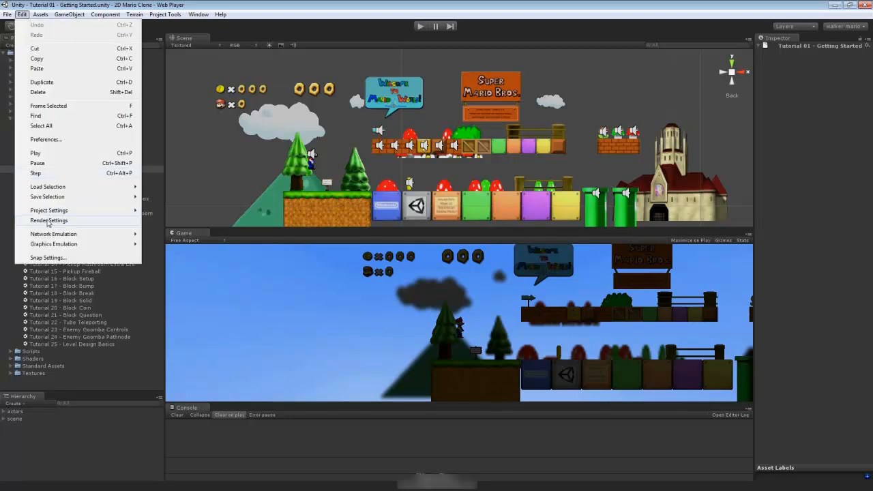
pyautogui.click(49, 219)
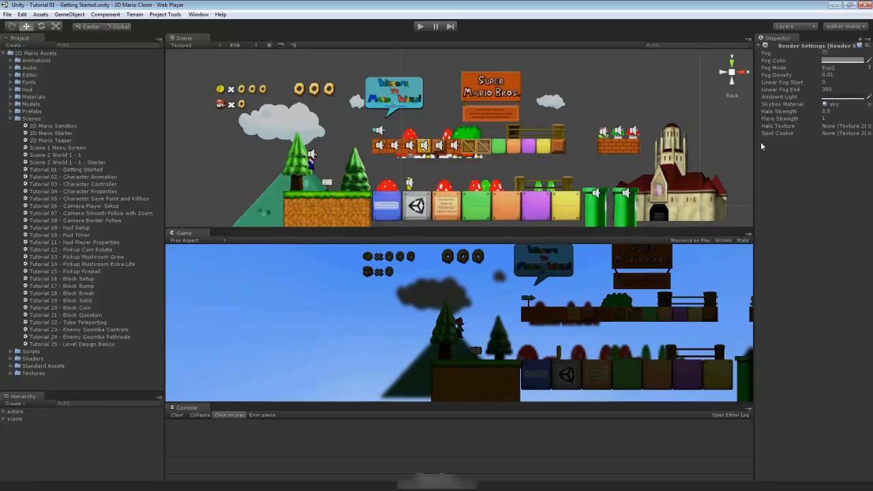
pyautogui.moveTo(793, 100)
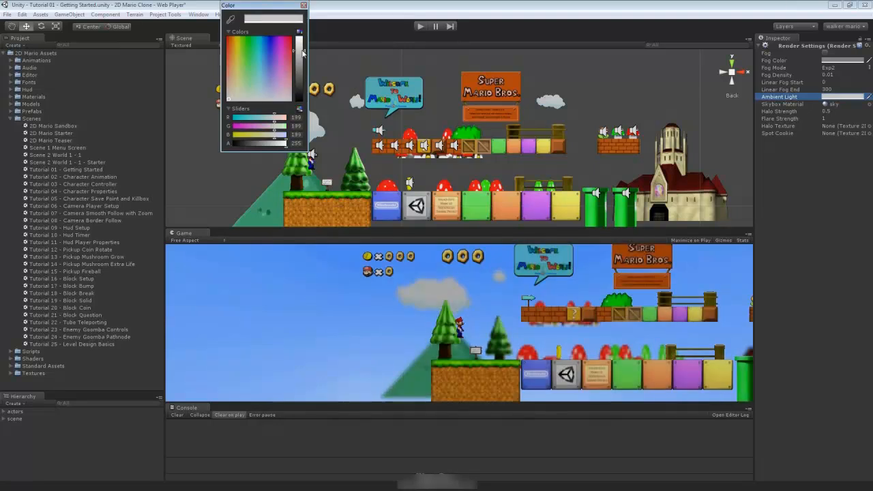
# - Set ambient light to pure white (255) and close the Color picker
pyautogui.moveTo(303, 51); pyautogui.dragTo(303, 75)
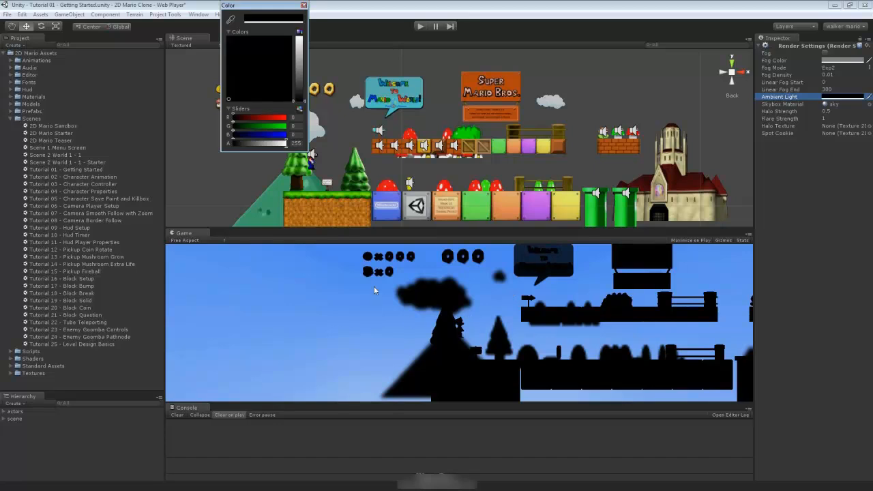
pyautogui.moveTo(463, 328)
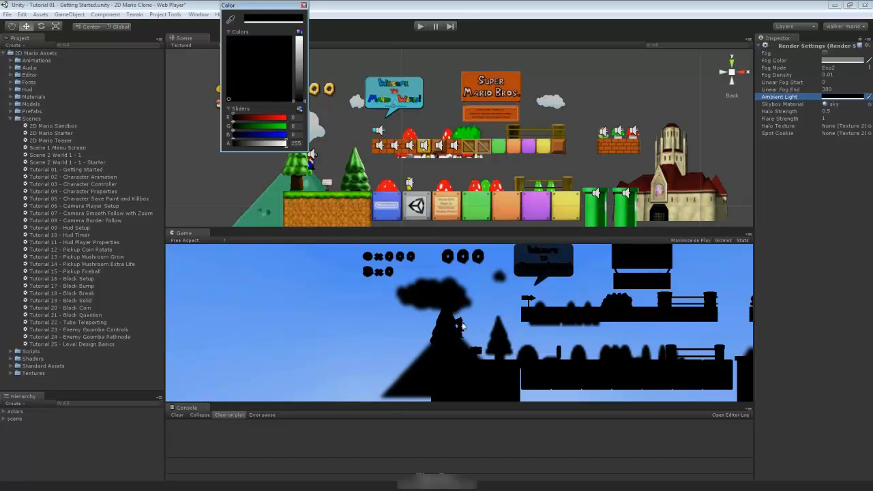
pyautogui.moveTo(439, 323)
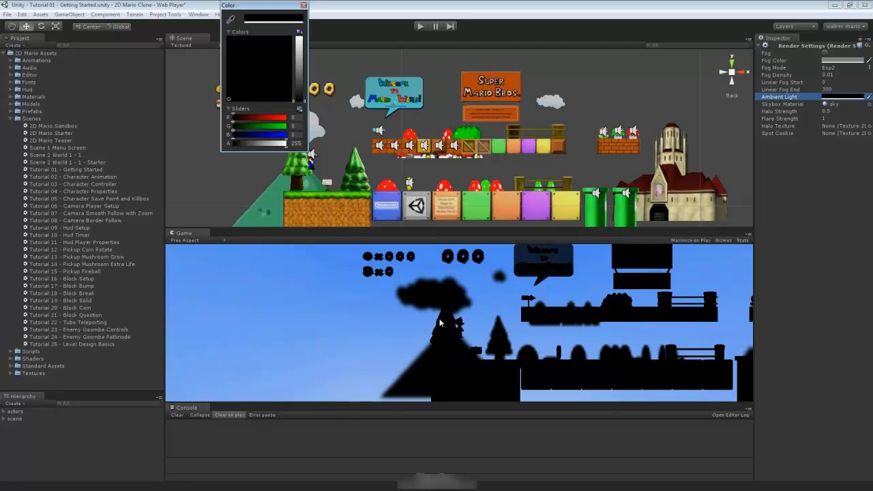
pyautogui.moveTo(443, 333)
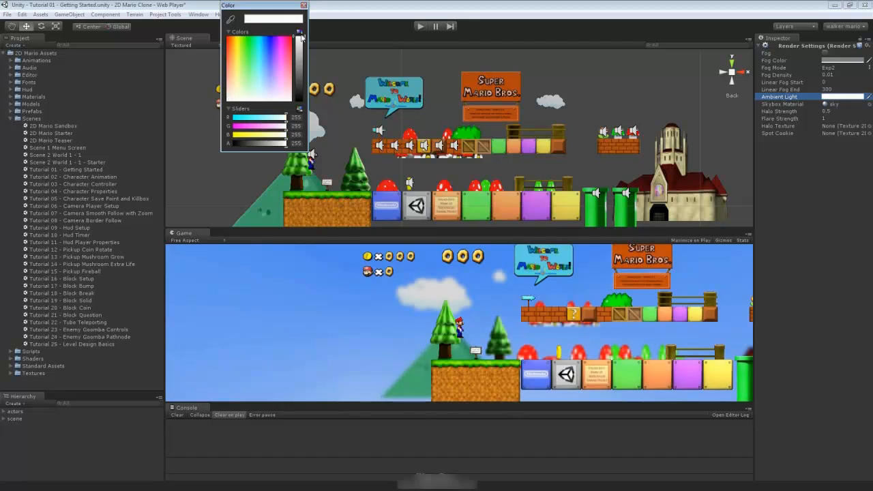
pyautogui.moveTo(260, 14)
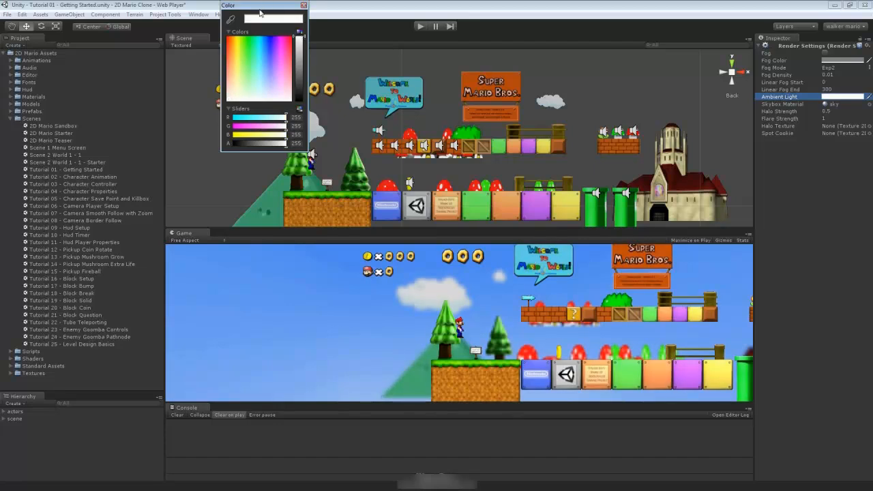
pyautogui.click(306, 5)
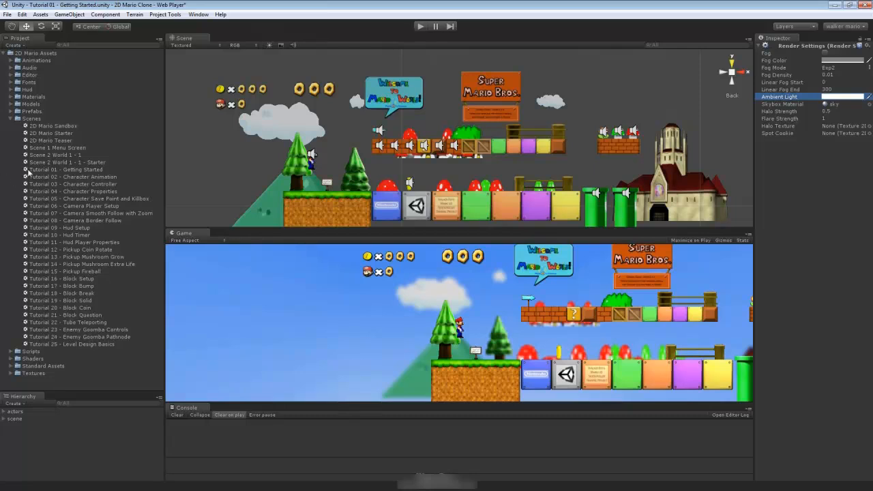
pyautogui.moveTo(438, 157)
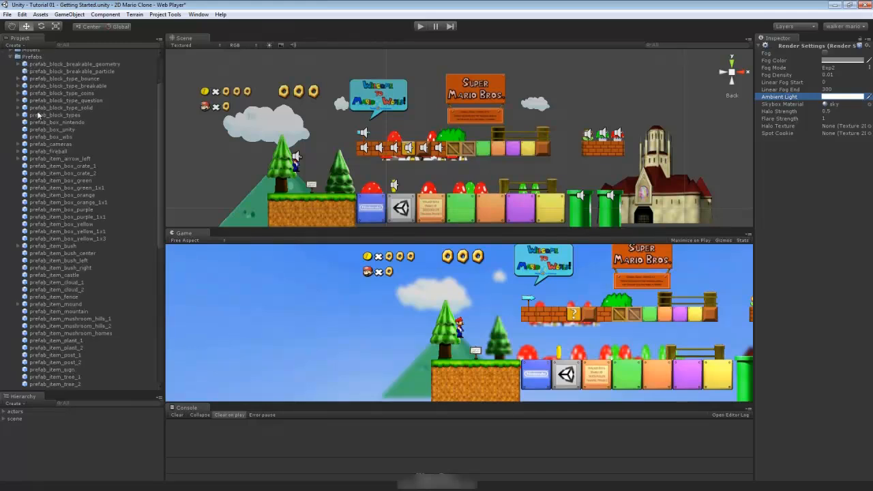
pyautogui.moveTo(58, 319)
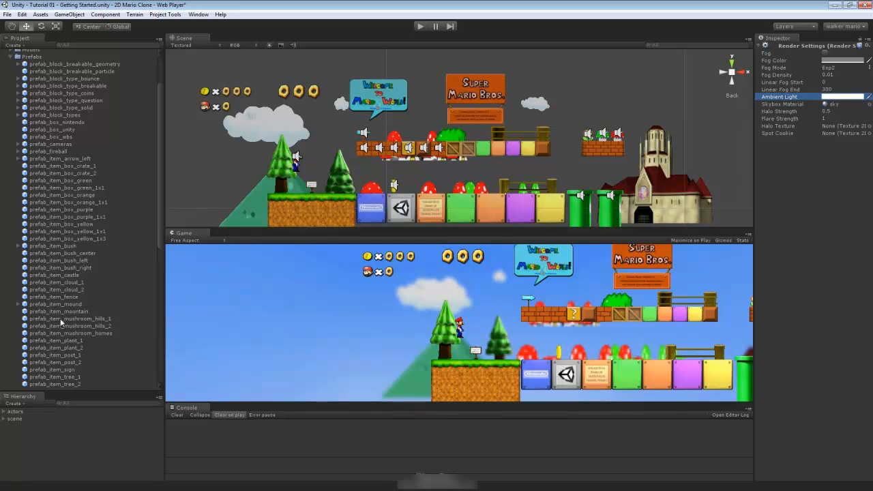
# - Scroll through the block, item, pickup and tile prefabs in 2D Mario Assets > Prefabs
pyautogui.scroll(-3)
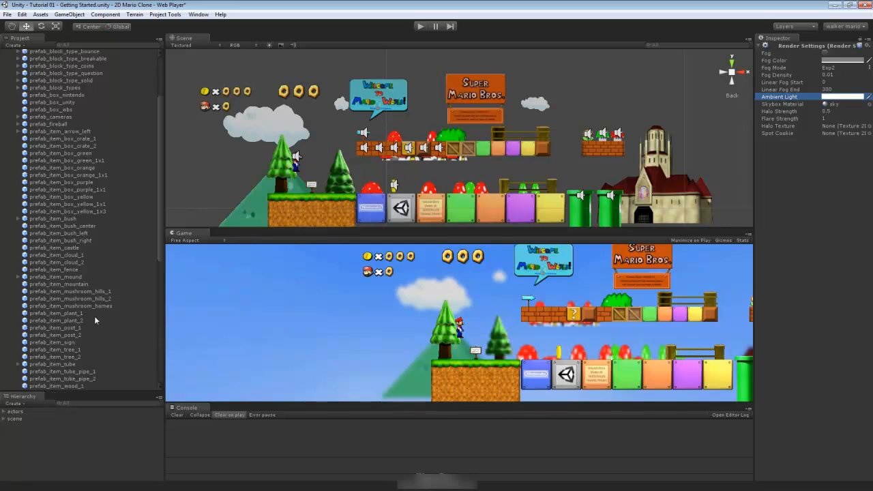
pyautogui.scroll(-3)
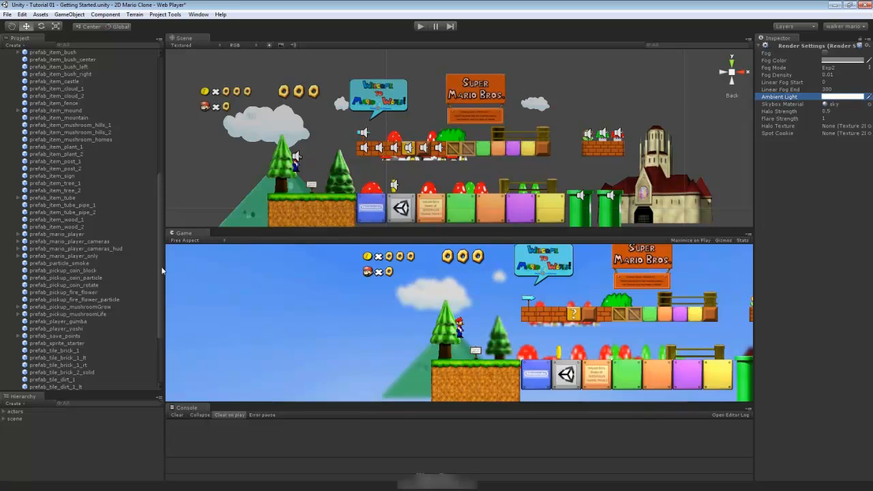
pyautogui.scroll(-3)
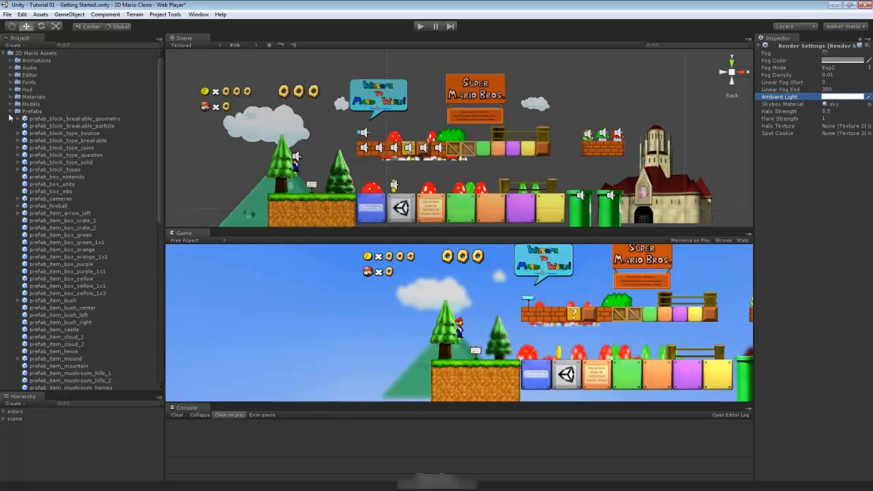
# - Collapse Prefabs, select sprite in Models, and set Scene draw mode to Tex - Wire
pyautogui.click(11, 111)
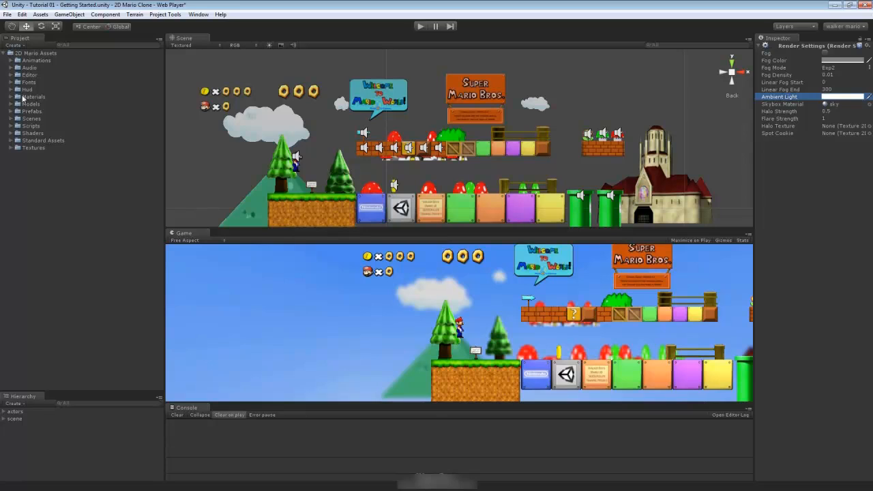
pyautogui.click(10, 103)
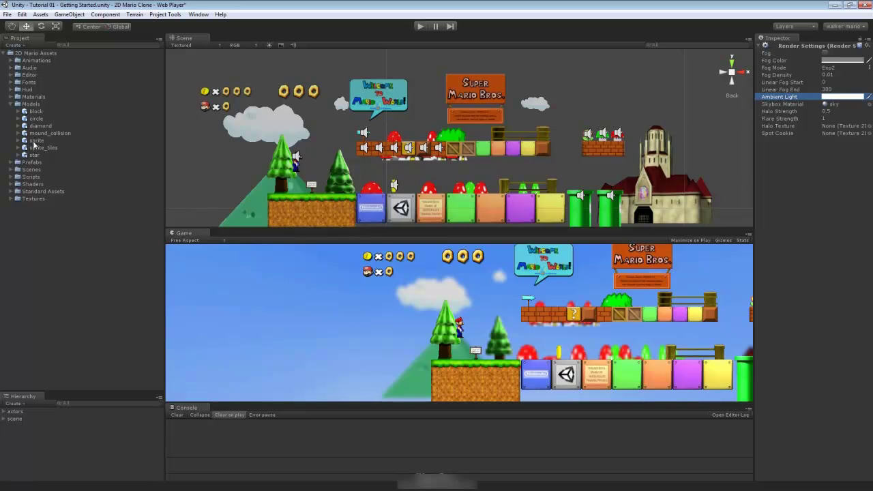
pyautogui.click(36, 140)
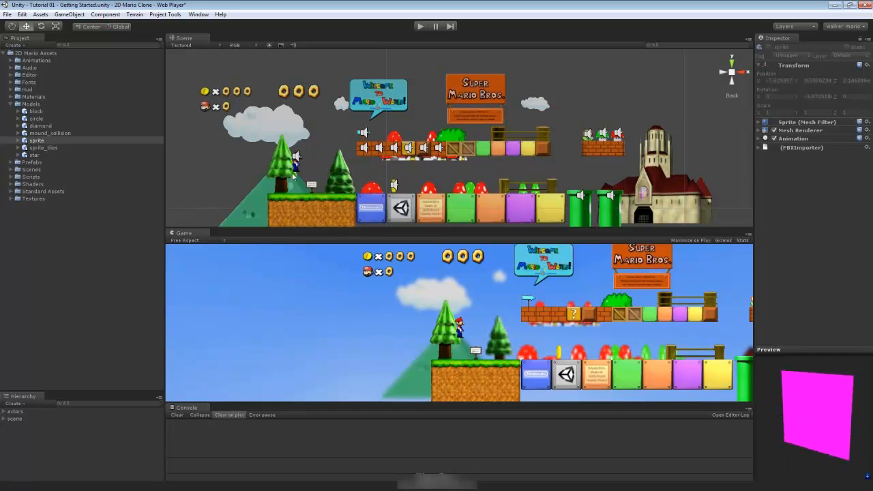
pyautogui.click(181, 45)
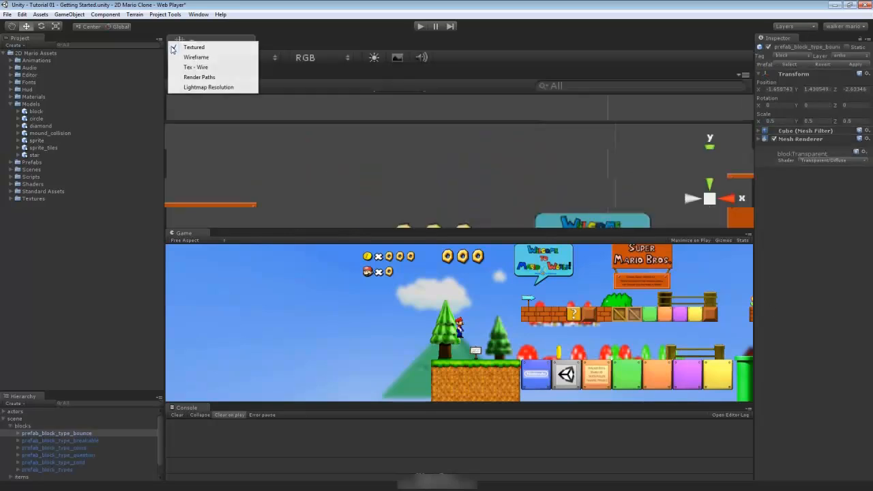
pyautogui.click(196, 66)
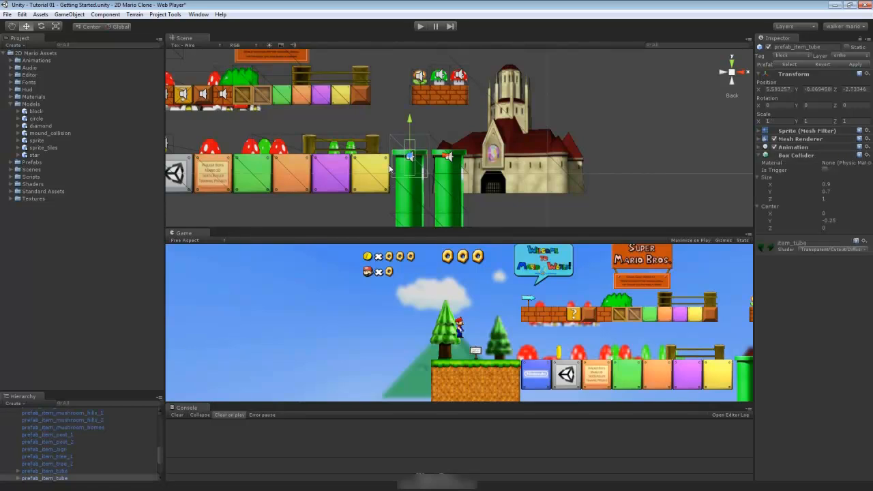
# - Inspect the sprite model's mesh filter, renderer and animation components
pyautogui.click(36, 141)
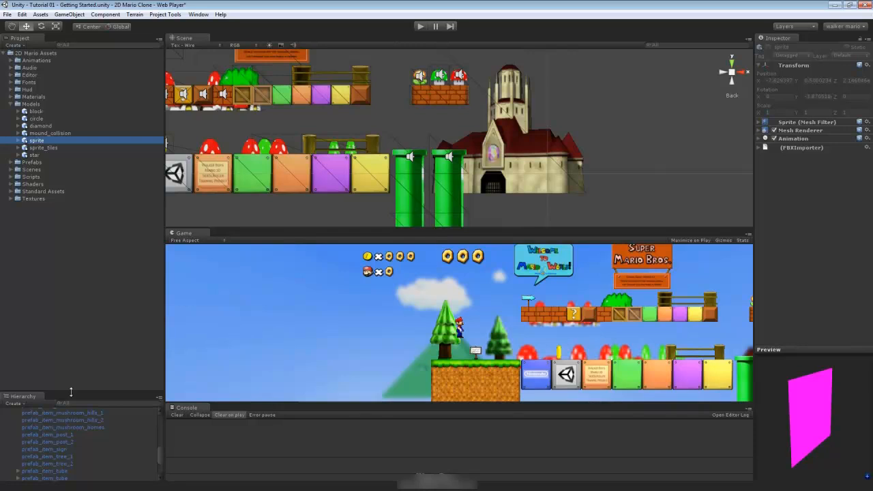
pyautogui.scroll(-3)
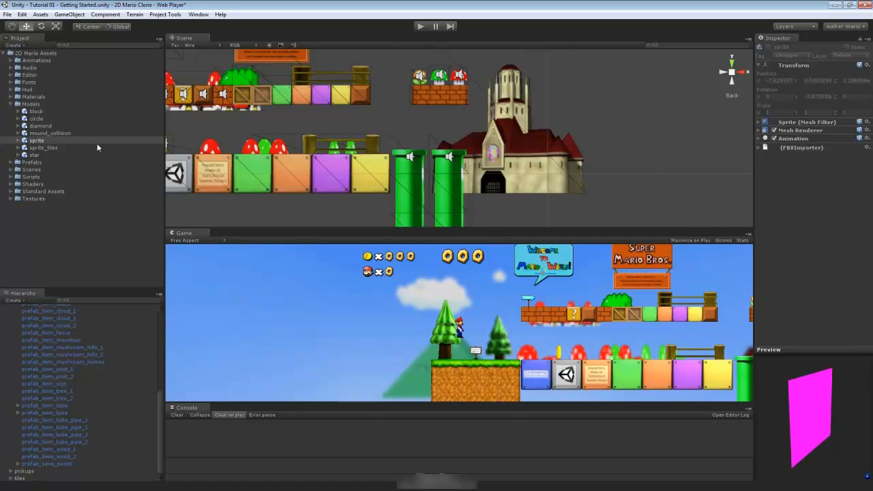
pyautogui.moveTo(58, 156)
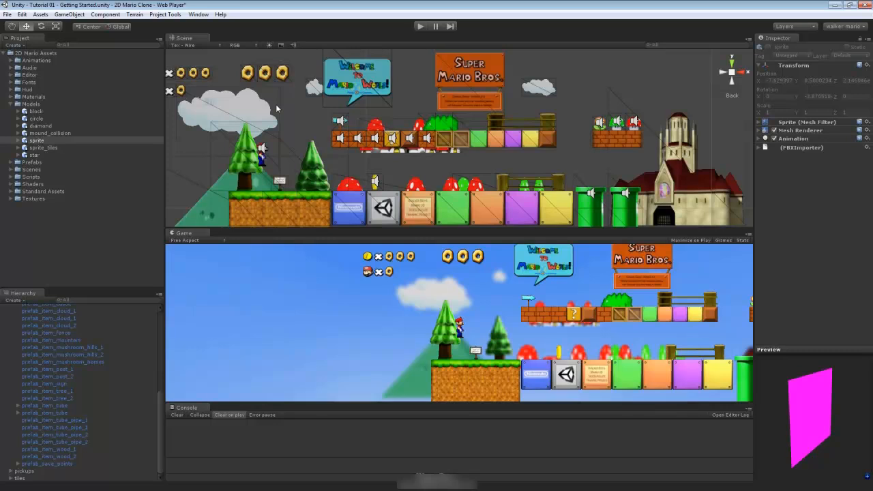
pyautogui.moveTo(286, 120)
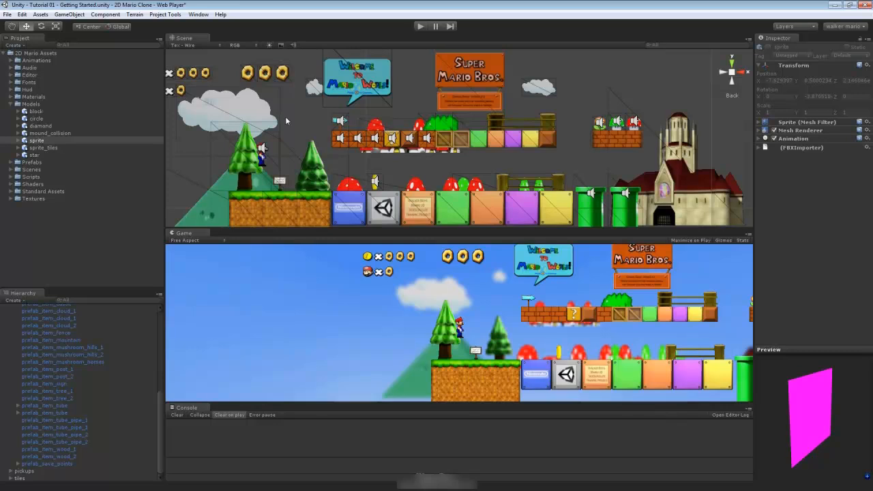
pyautogui.moveTo(91, 141)
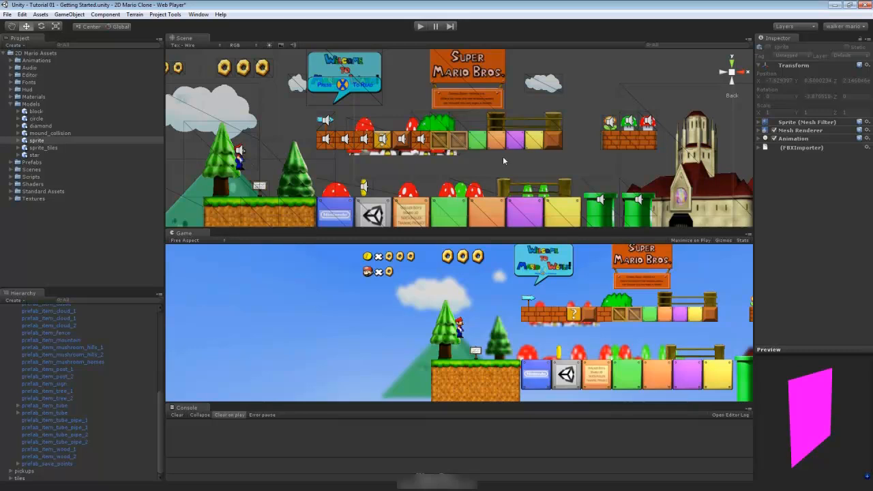
# - Switch the Scene view draw mode from Tex - Wire back to Textured
pyautogui.click(180, 45)
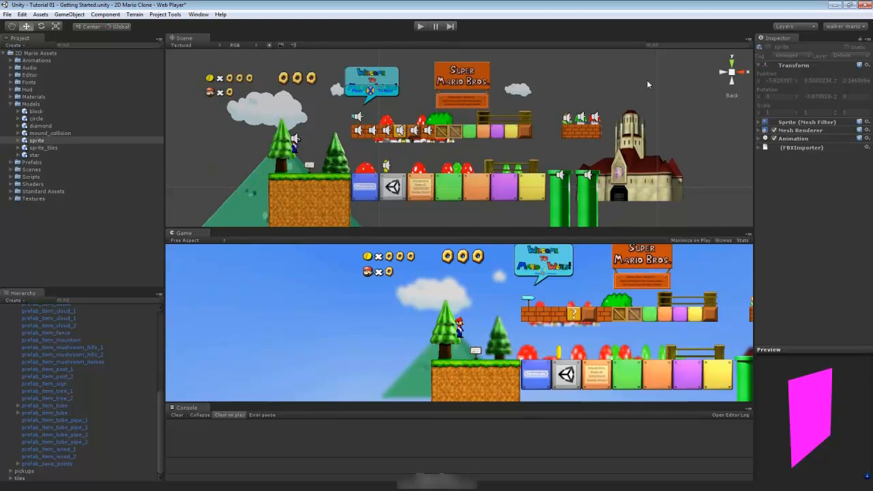
pyautogui.moveTo(184, 59)
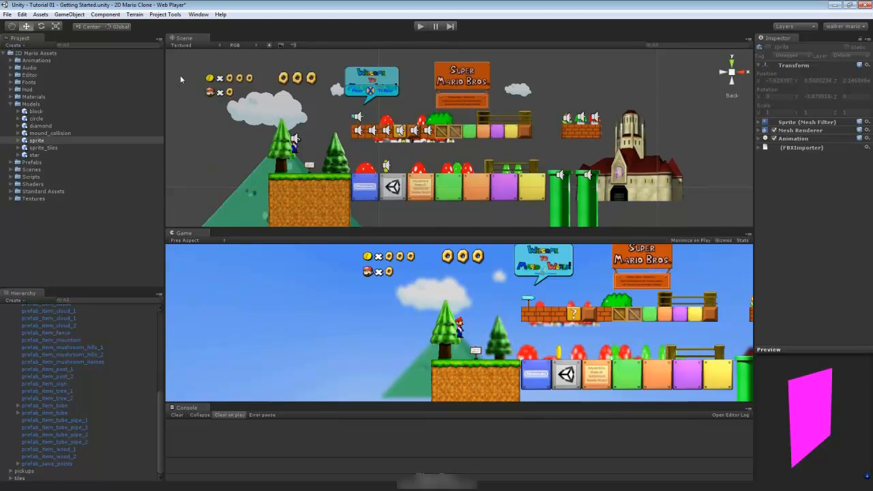
pyautogui.moveTo(193, 158)
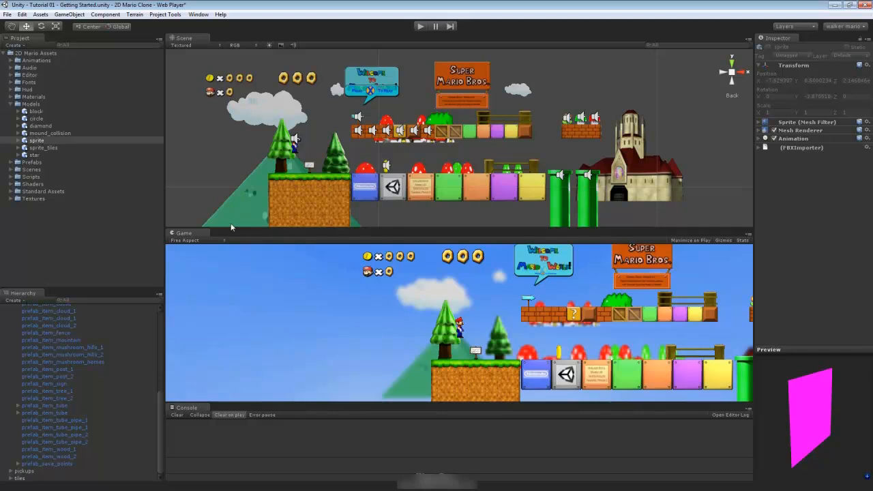
pyautogui.moveTo(271, 214)
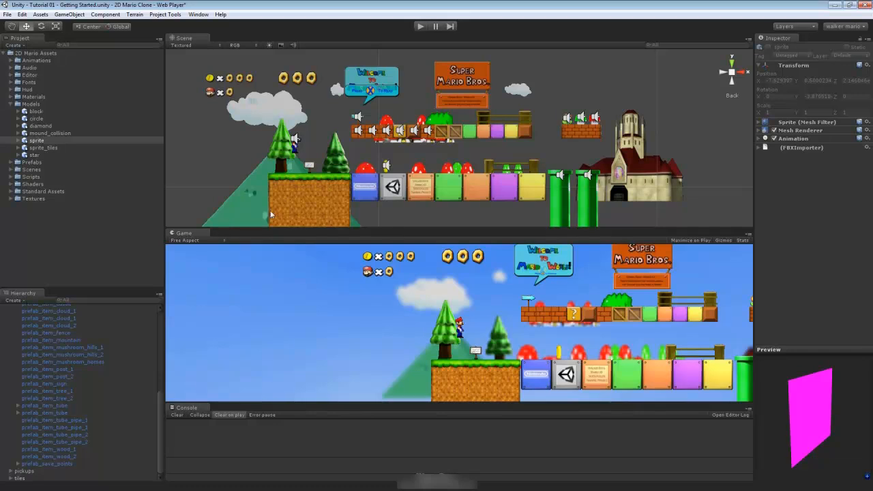